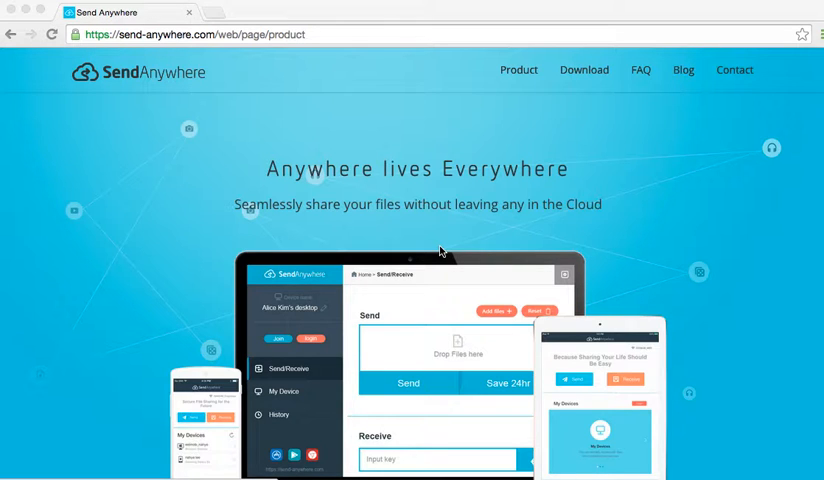
Scroll down the product page through Features to 'Manage your files remotely'
{"action": "scroll", "scroll_direction": "down", "scroll_amount": 3}
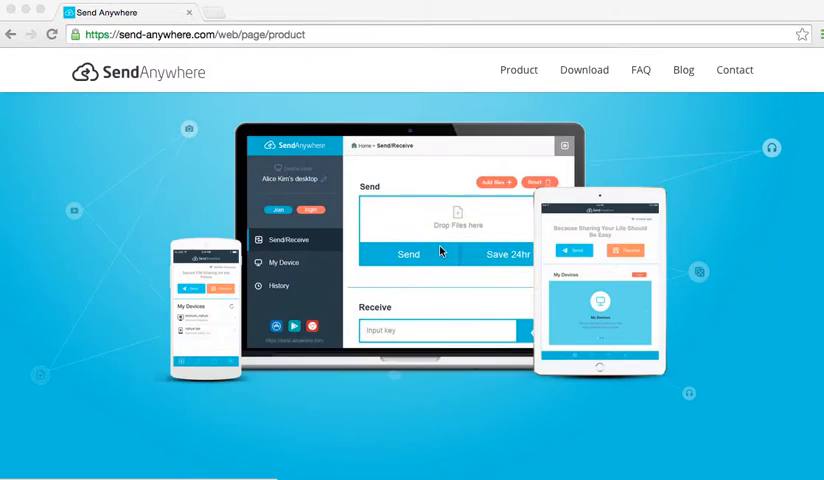
{"action": "scroll", "scroll_direction": "down", "scroll_amount": 3}
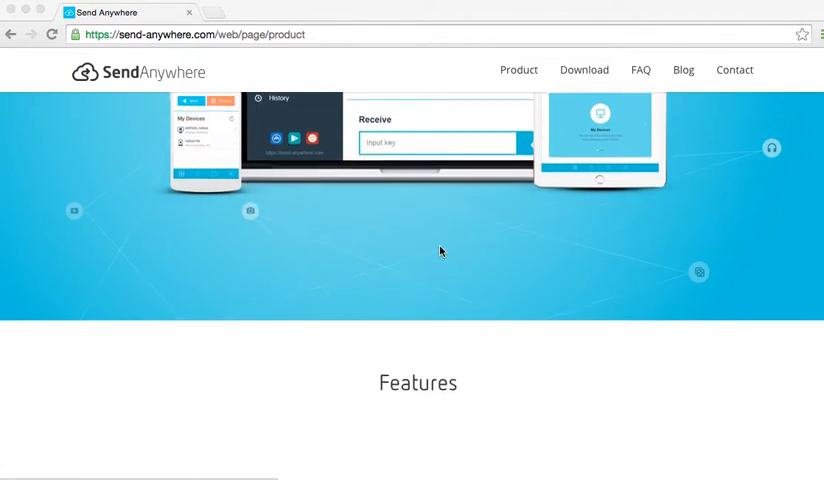
{"action": "scroll", "scroll_direction": "down", "scroll_amount": 3}
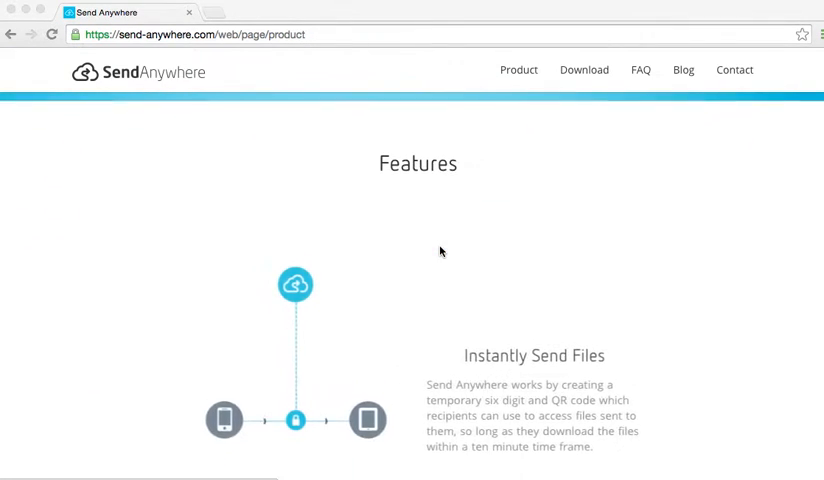
{"action": "scroll", "scroll_direction": "down", "scroll_amount": 3}
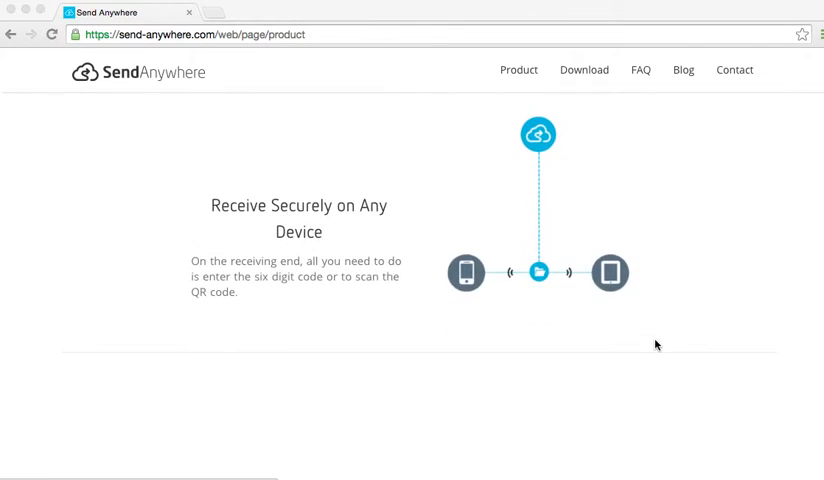
{"action": "mouse_move", "coordinate": [370, 229]}
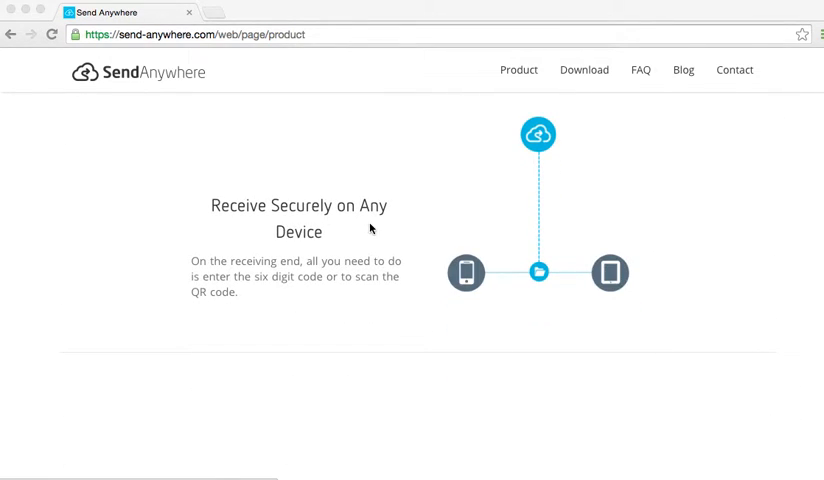
{"action": "scroll", "scroll_direction": "down", "scroll_amount": 3}
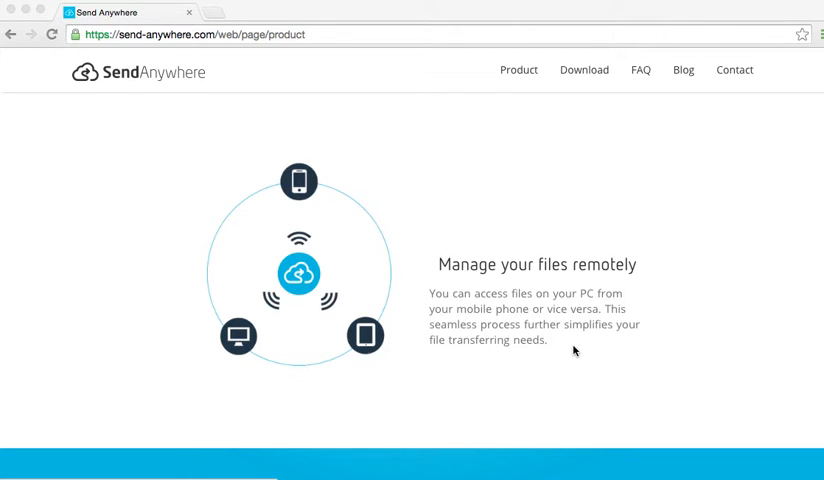
{"action": "scroll", "scroll_direction": "down", "scroll_amount": 3}
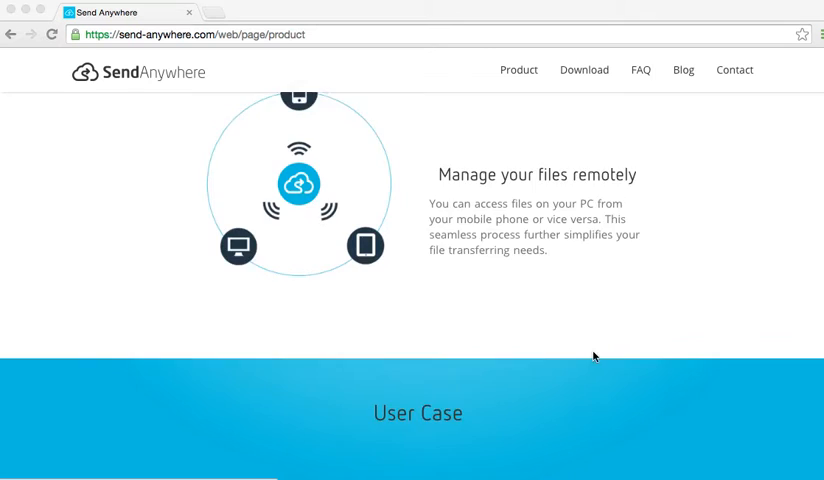
Scroll to the User Case section showing Mom, Lawyer, Student and Journalist examples
{"action": "scroll", "scroll_direction": "down", "scroll_amount": 3}
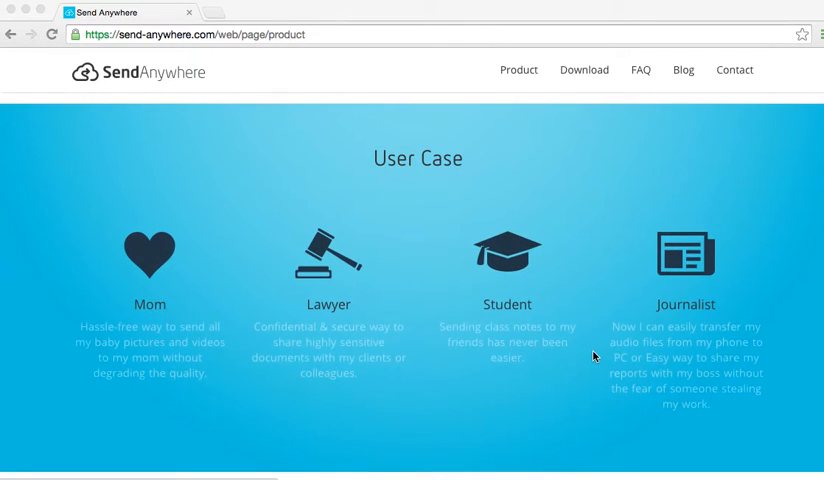
{"action": "mouse_move", "coordinate": [541, 345]}
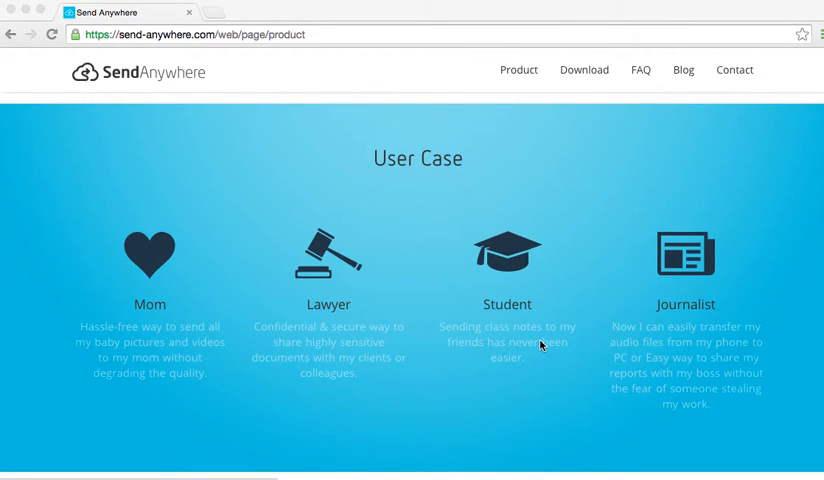
{"action": "mouse_move", "coordinate": [565, 365]}
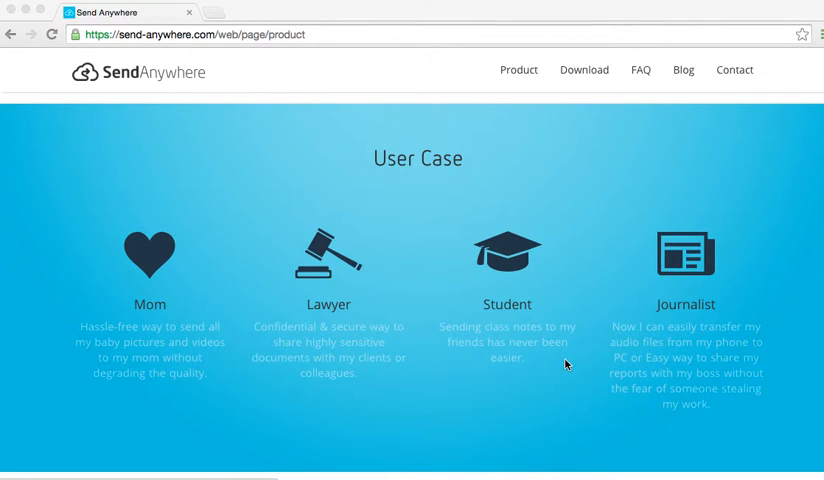
{"action": "mouse_move", "coordinate": [378, 363]}
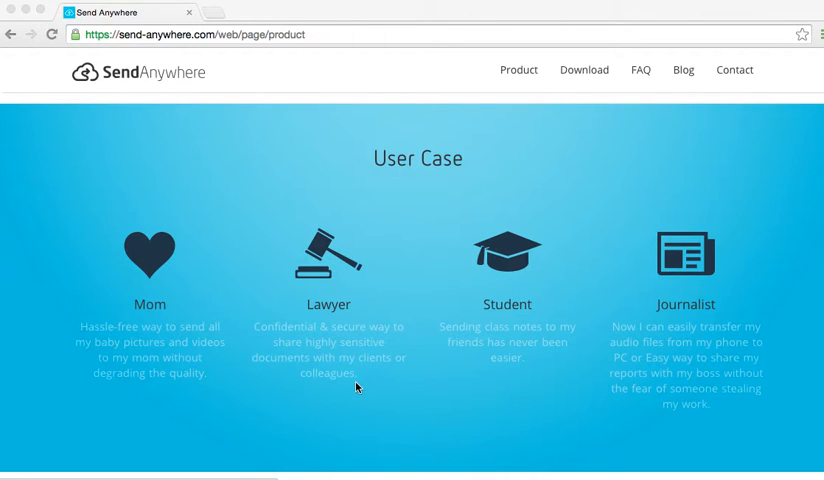
{"action": "mouse_move", "coordinate": [192, 358]}
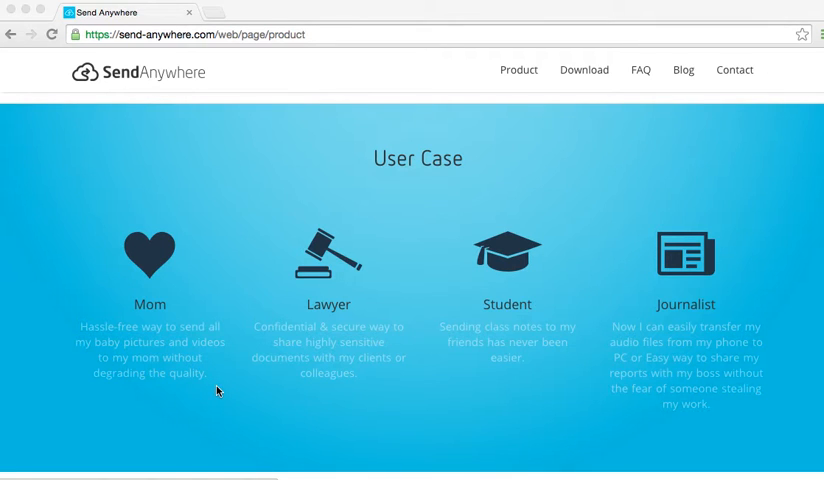
{"action": "mouse_move", "coordinate": [707, 428]}
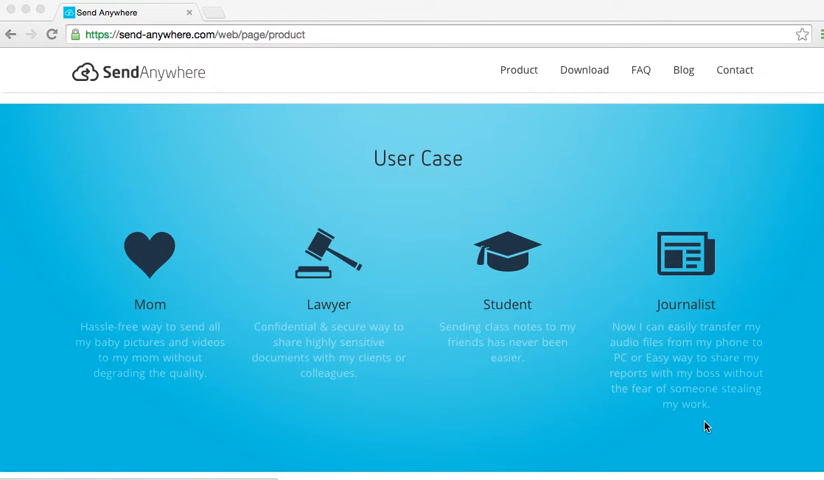
{"action": "mouse_move", "coordinate": [315, 111]}
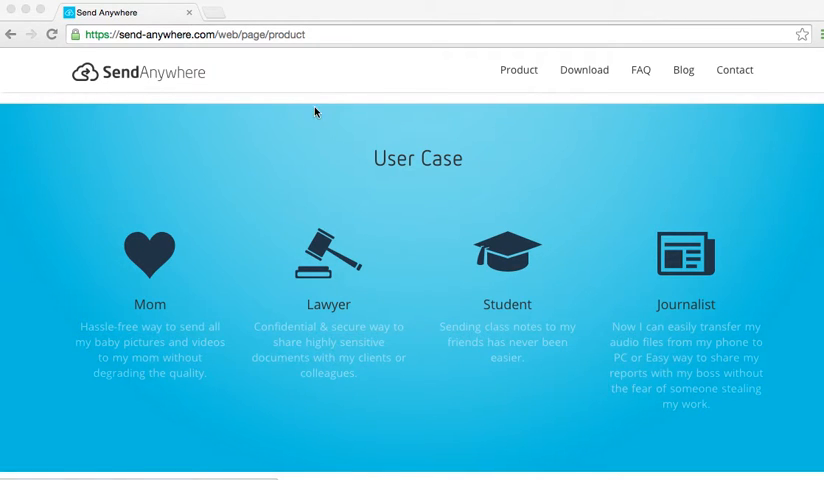
{"action": "mouse_move", "coordinate": [180, 79]}
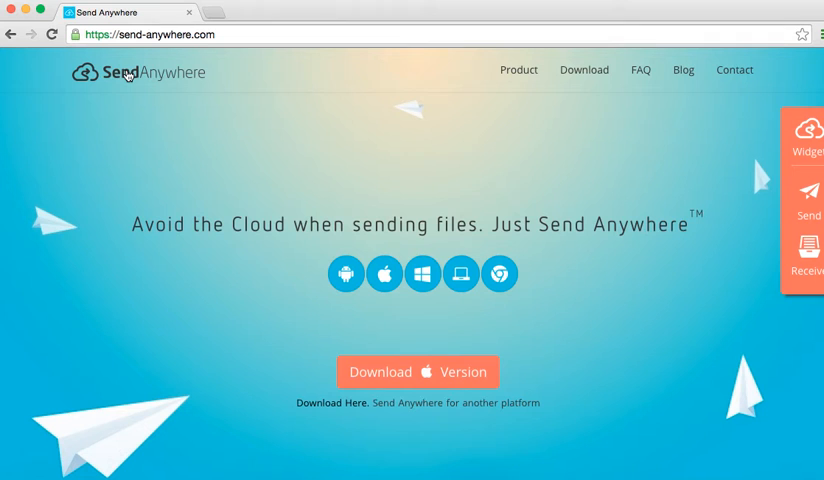
{"action": "mouse_move", "coordinate": [713, 120]}
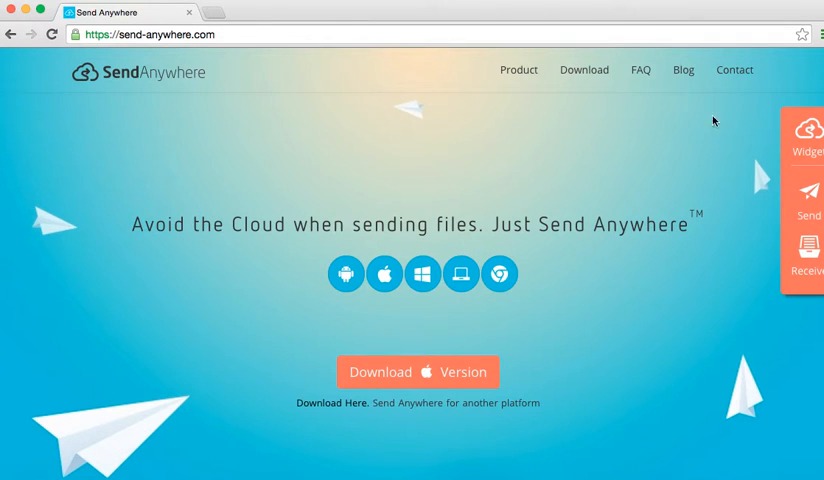
{"action": "mouse_move", "coordinate": [788, 122]}
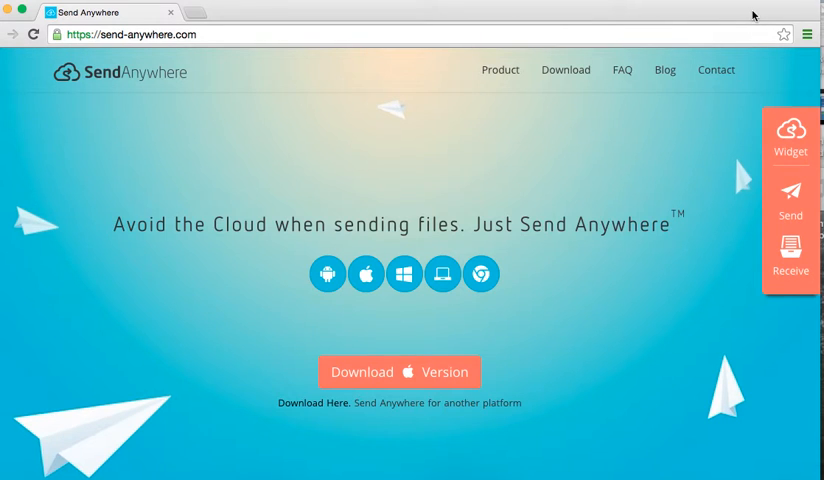
{"action": "mouse_move", "coordinate": [791, 126]}
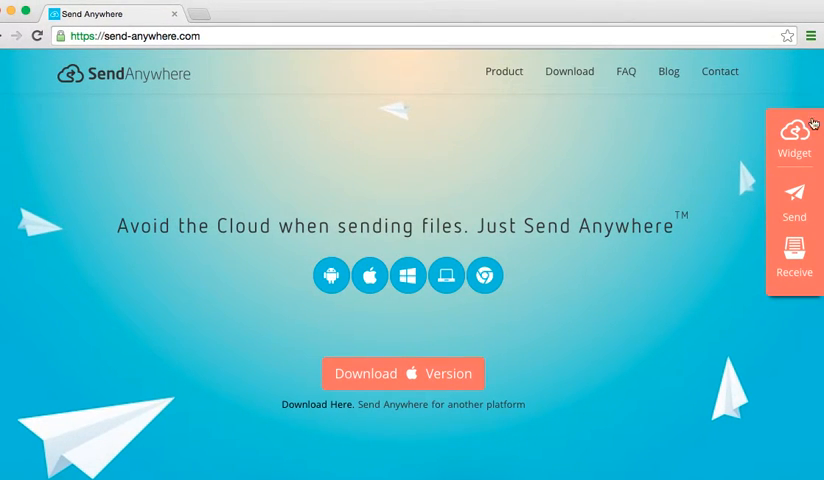
{"action": "mouse_move", "coordinate": [792, 141]}
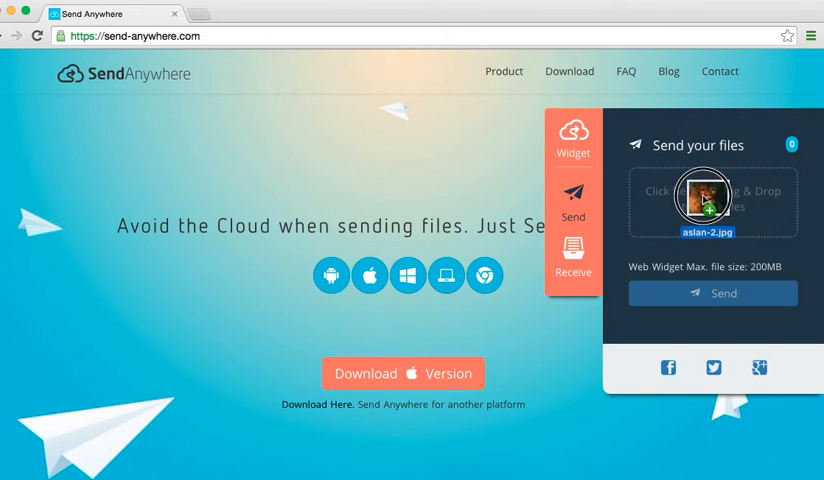
Add aslan-2.jpg to the Send widget and send it
{"action": "left_click", "coordinate": [712, 202]}
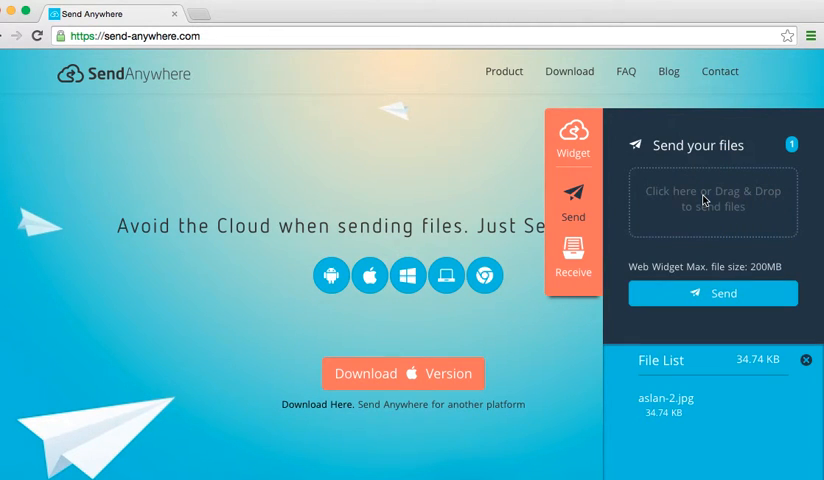
{"action": "left_click", "coordinate": [712, 294]}
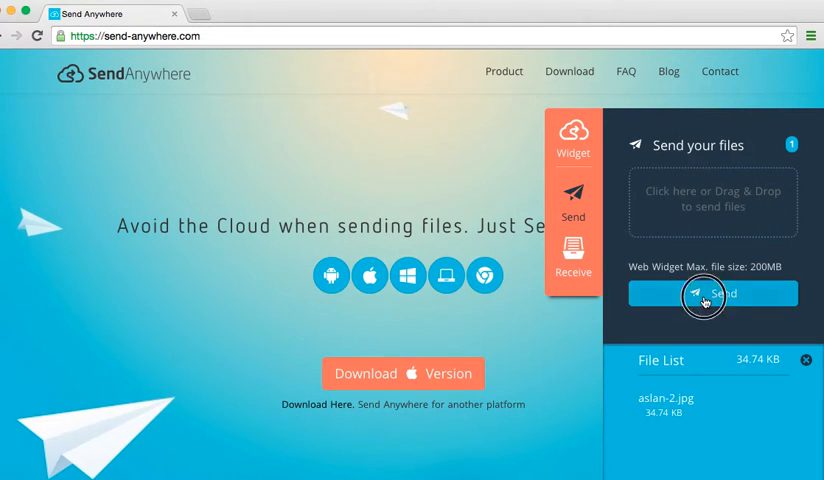
{"action": "left_click", "coordinate": [711, 294]}
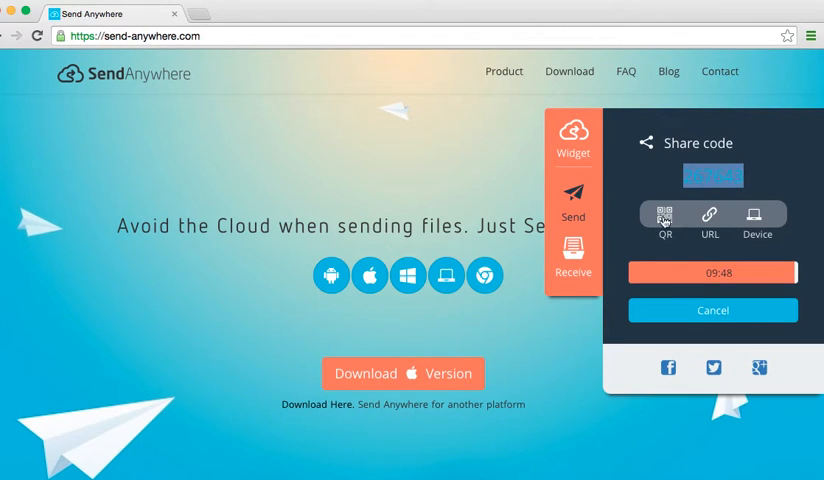
View the QR option for share code 267643
{"action": "left_click", "coordinate": [663, 218]}
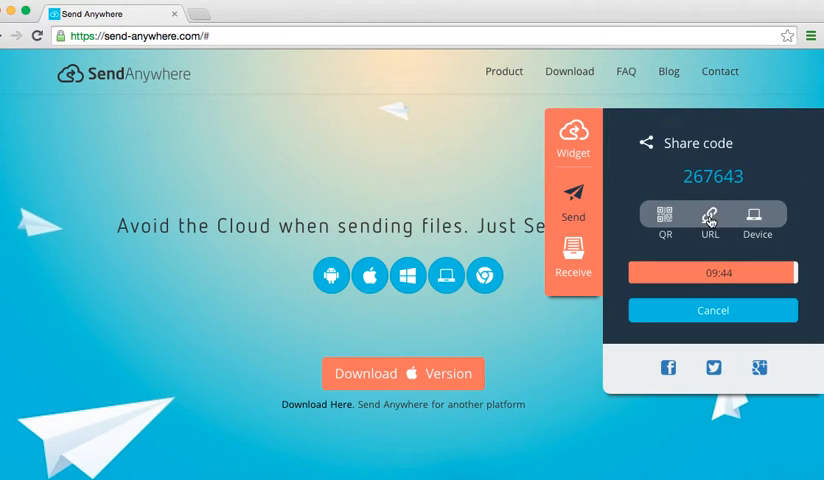
{"action": "mouse_move", "coordinate": [779, 155]}
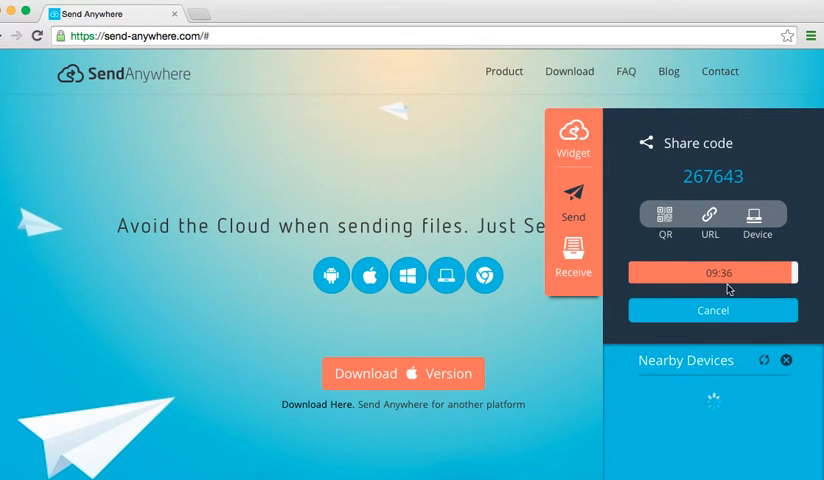
{"action": "mouse_move", "coordinate": [714, 295]}
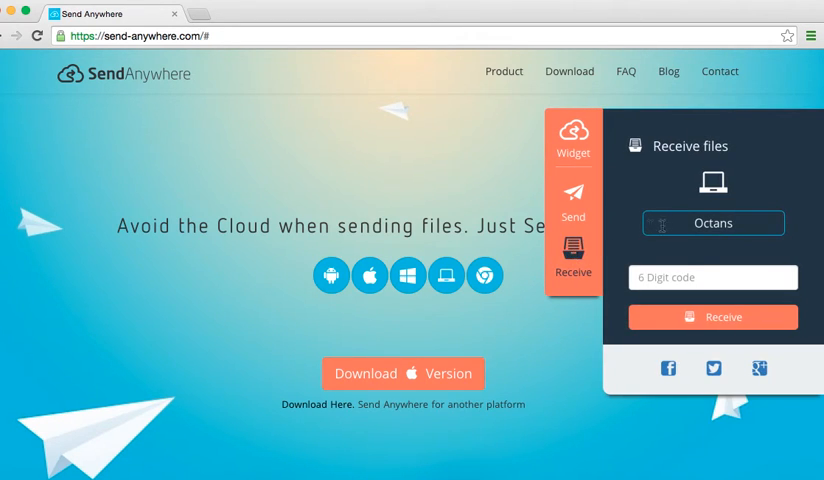
Enter code 267643 and start receiving the file
{"action": "type", "text": "267643"}
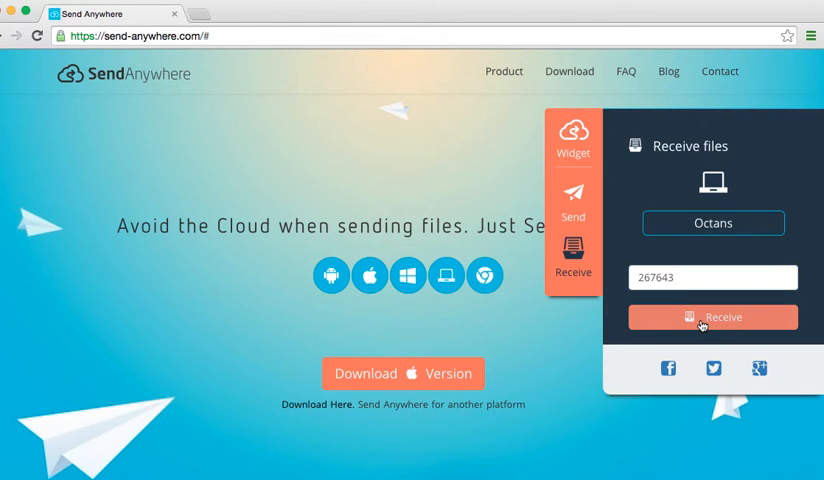
{"action": "left_click", "coordinate": [713, 317]}
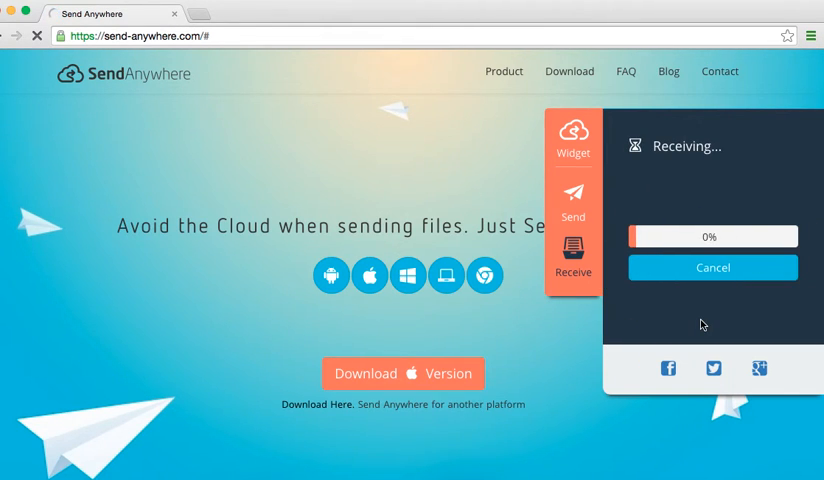